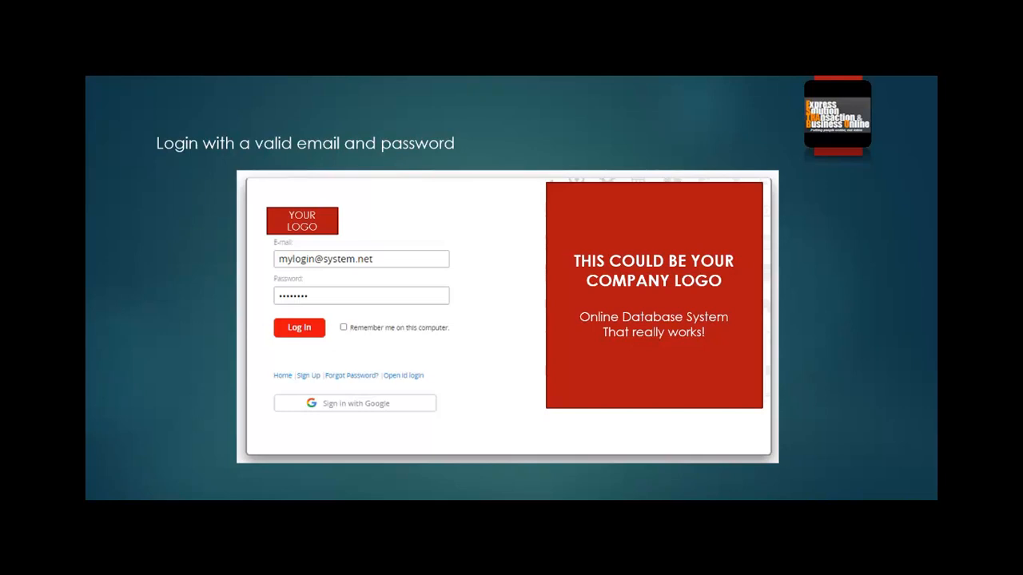
Step: Advance from the login slide to the Sample Menu Page listing Master Tables, Shipment and Delivery
left_click(299, 327)
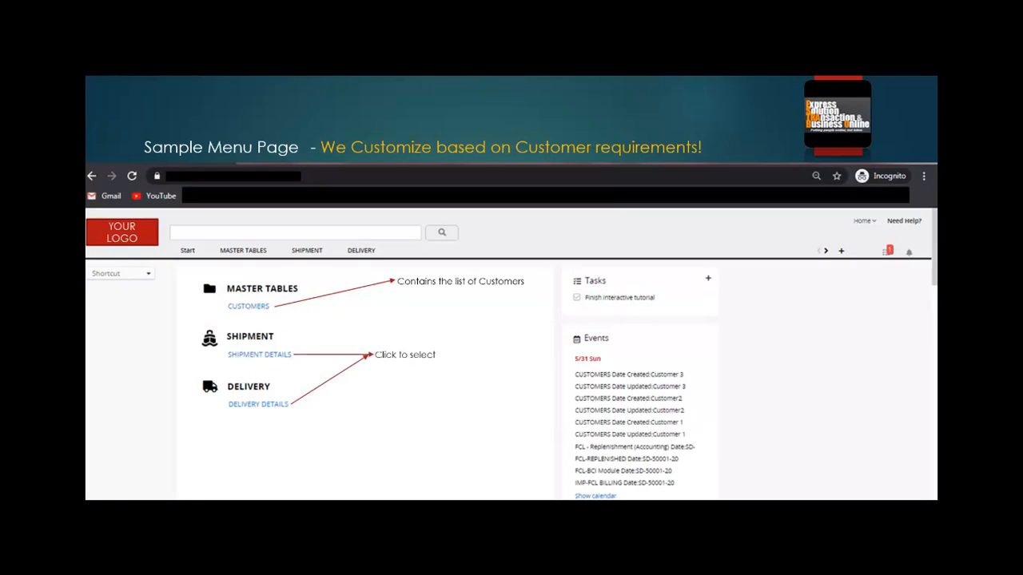
Step: Advance to the Shipment Details listview showing one open shipment for Customer 1
left_click(258, 355)
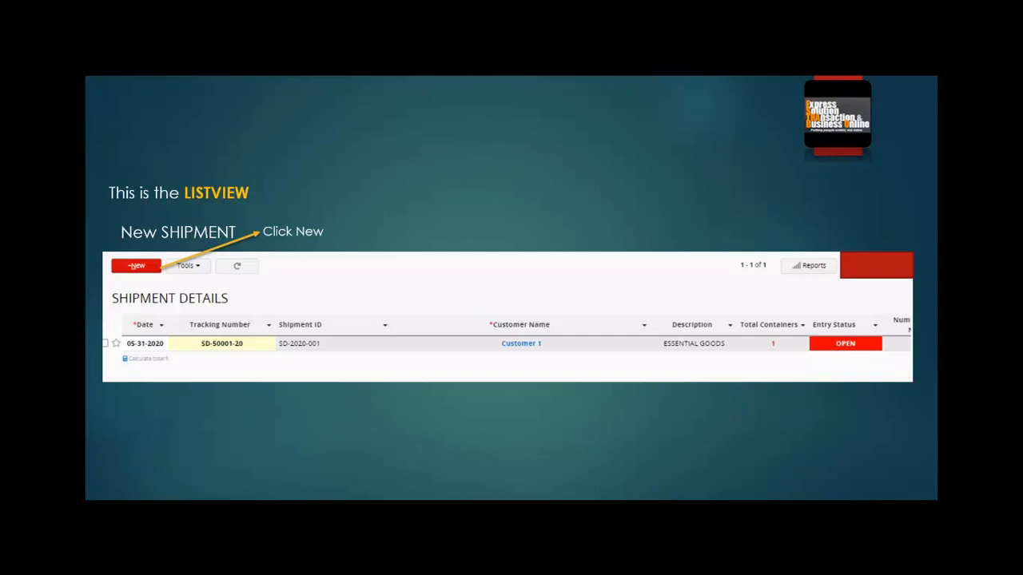
Step: Advance to the Delivery Details title slide chosen from the Delivery menu tab
left_click(136, 265)
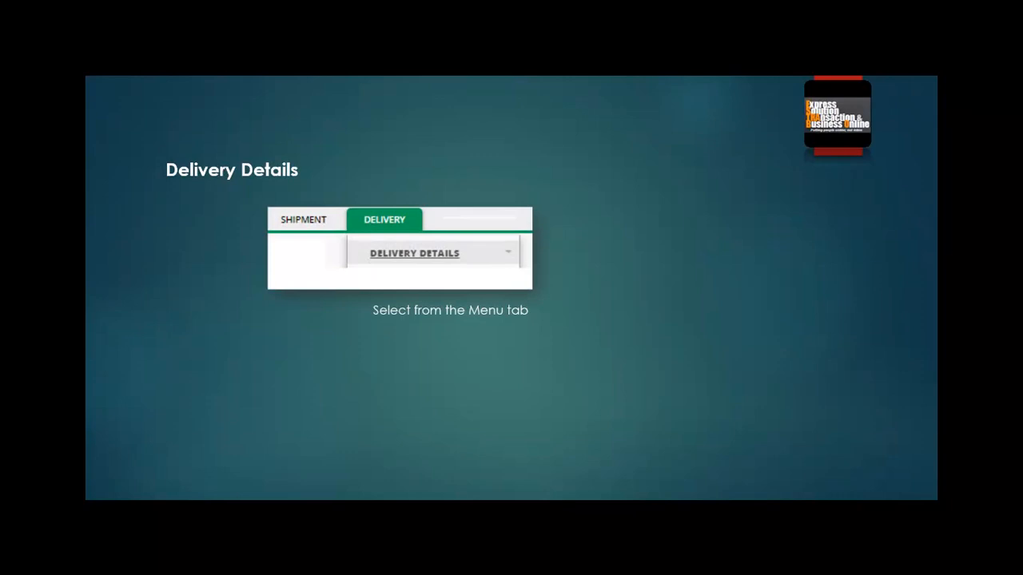
Step: Advance through the two-record delivery list to the Del-00002 Customer2 delivery form with container rows
left_click(415, 252)
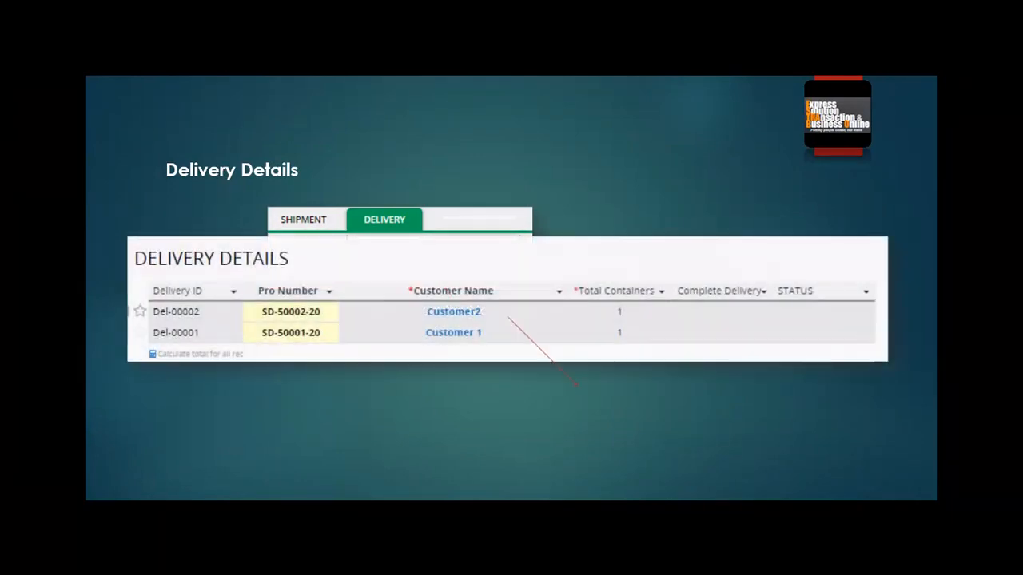
left_click(176, 311)
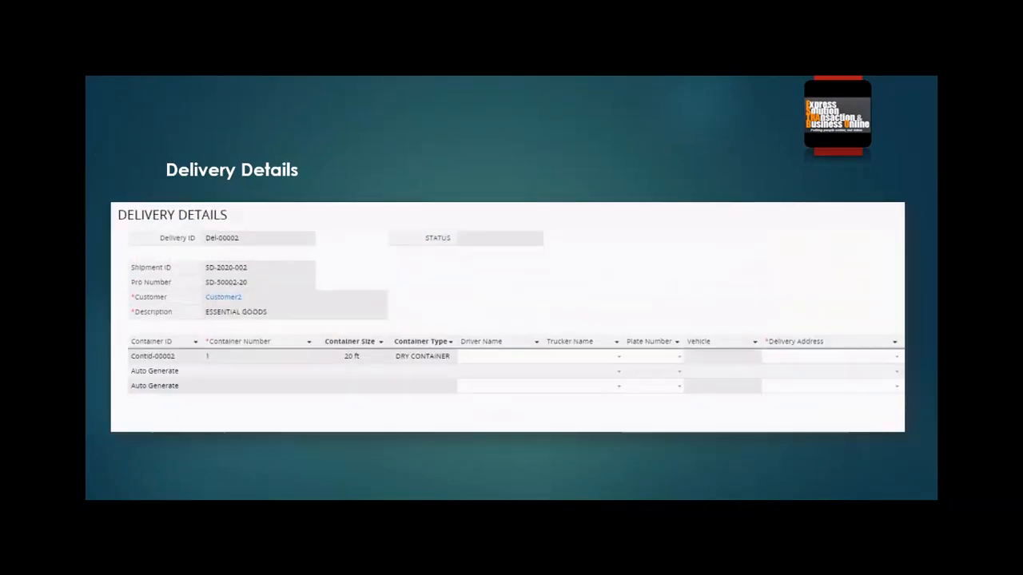